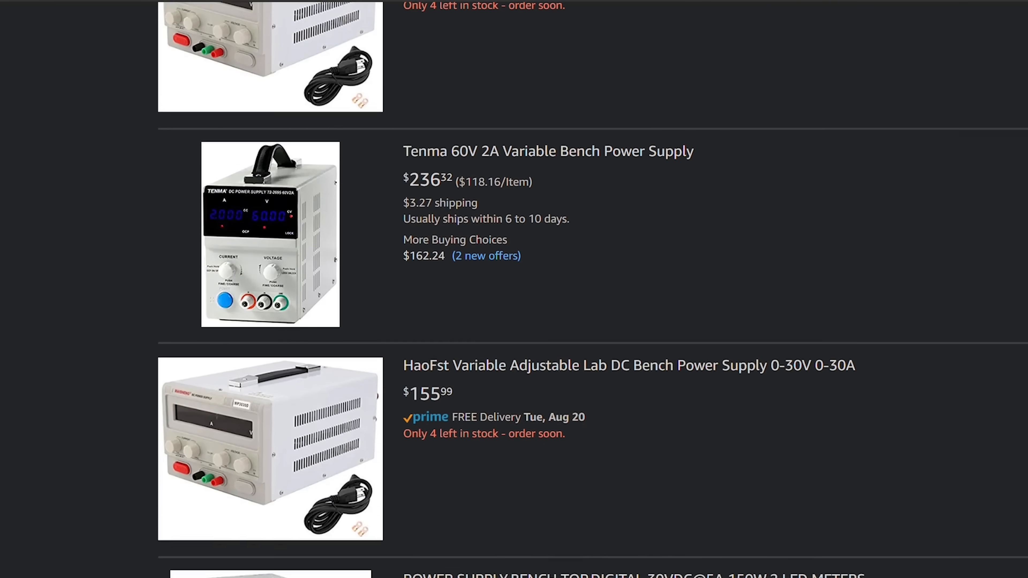
scroll(down, 3)
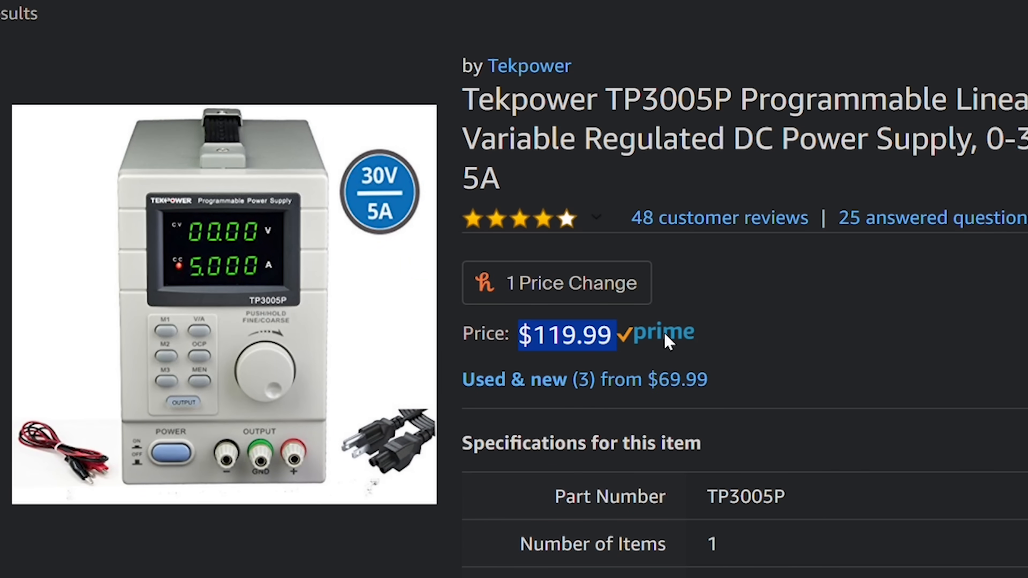
scroll(down, 3)
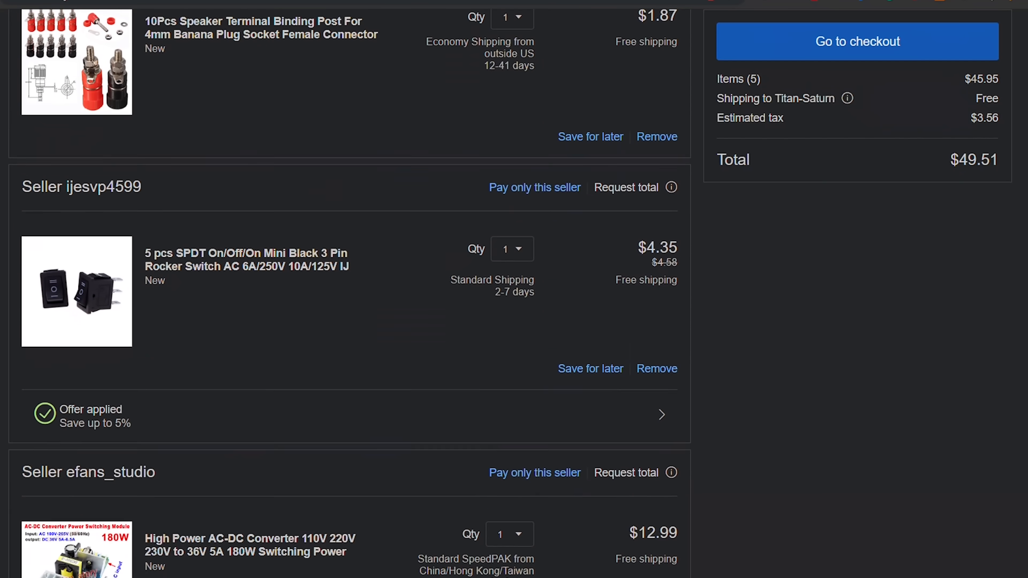
scroll(down, 3)
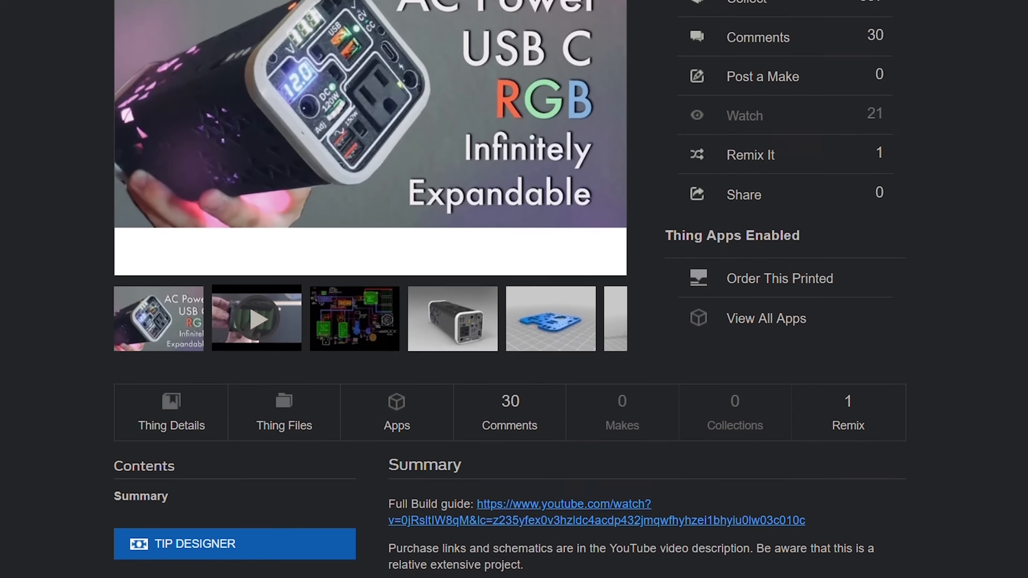
scroll(down, 3)
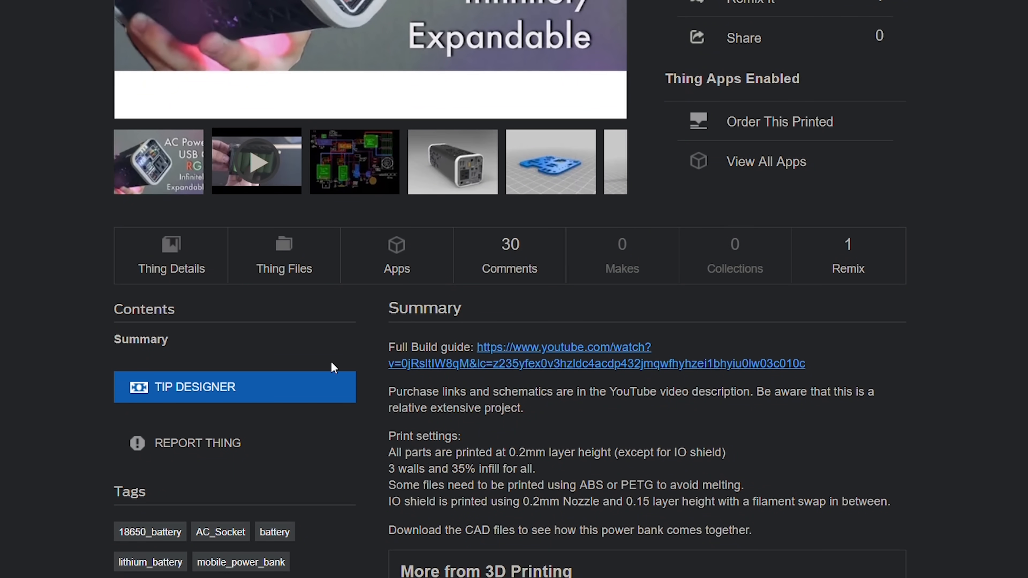